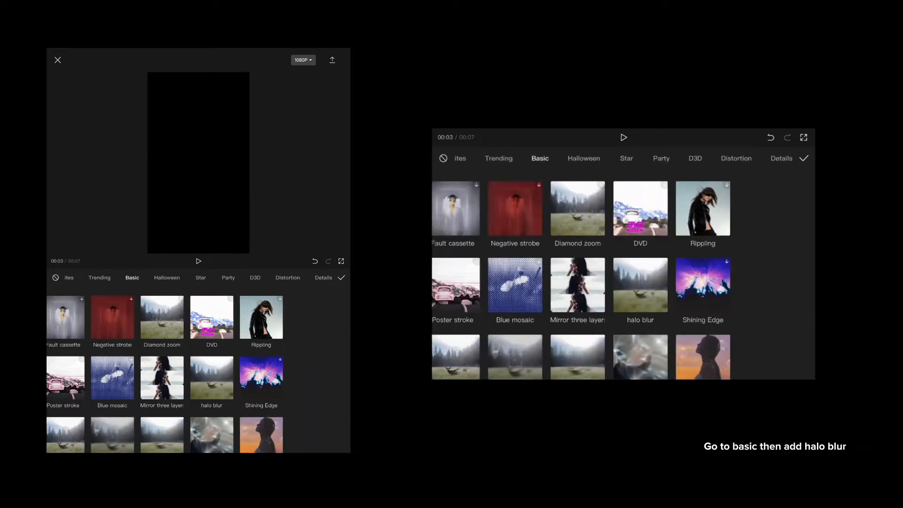
Apply the halo blur effect and add a plain white picture as an overlay
left_click(211, 378)
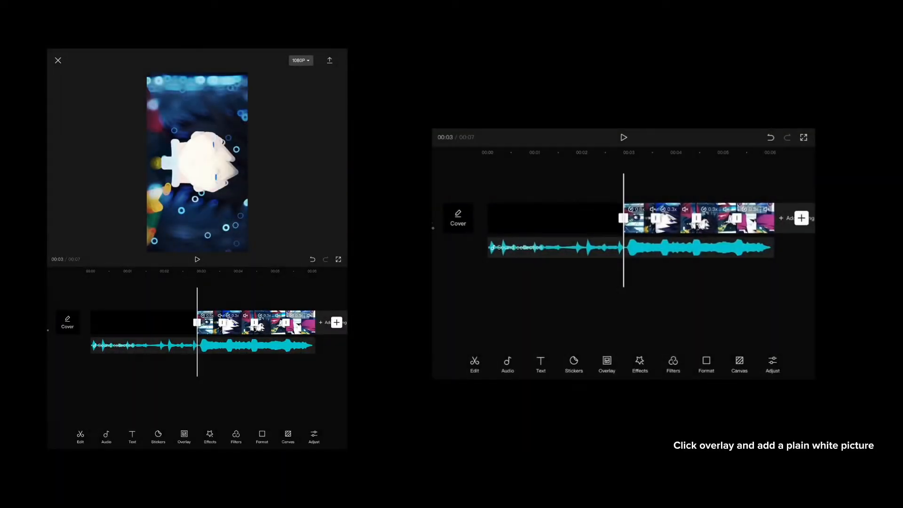
left_click(183, 436)
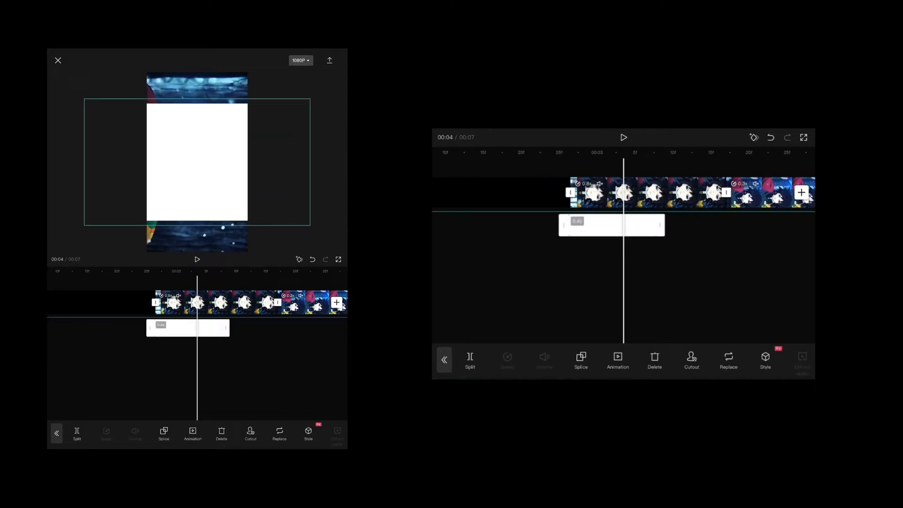
Trim the white overlay to a few-frame flash near the 4-second mark
left_click(616, 360)
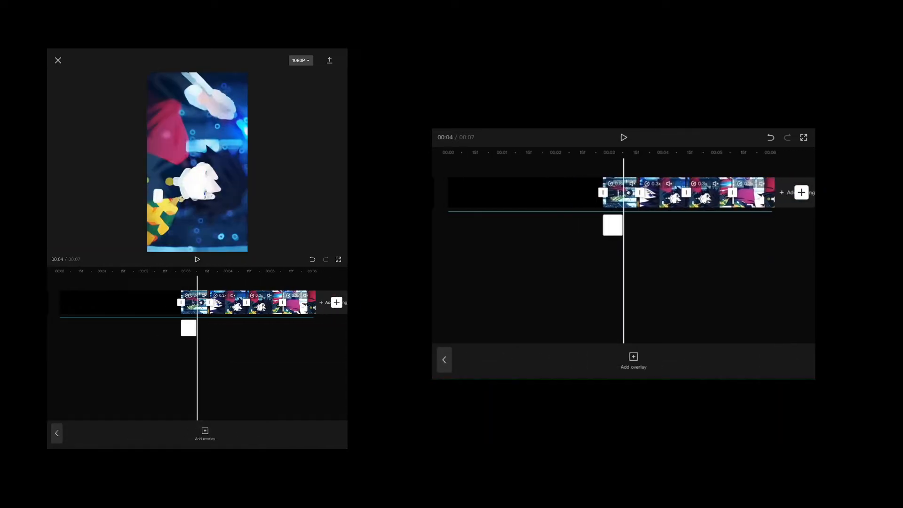
left_click(197, 260)
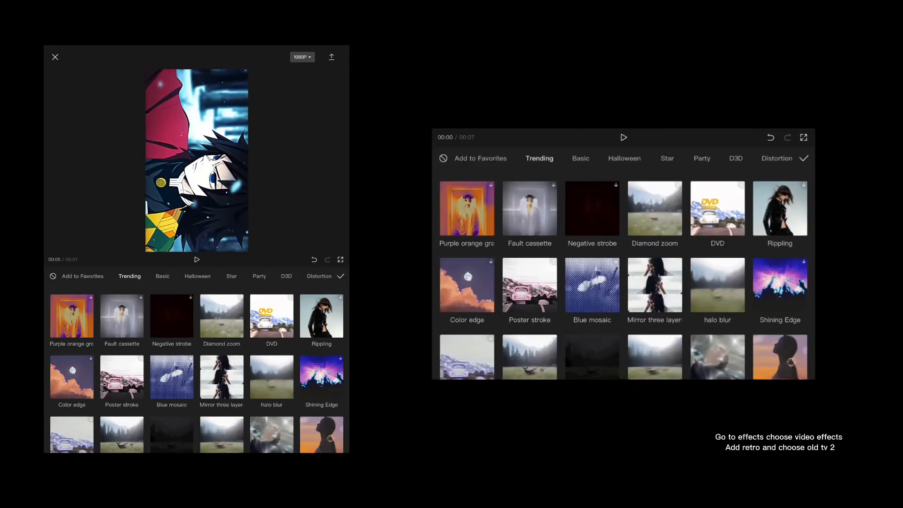
Find the Old TV 2 effect in the Retro collection and apply it to the clip
left_click(187, 276)
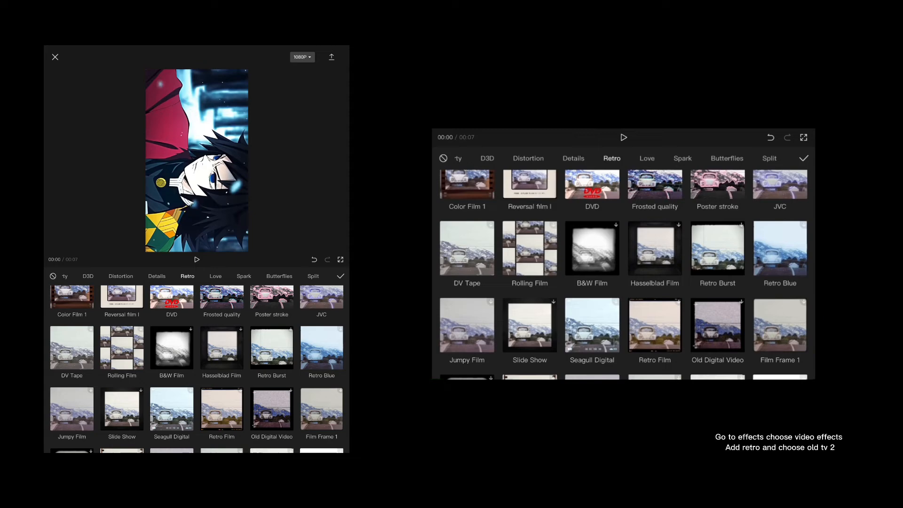
scroll("down", 3)
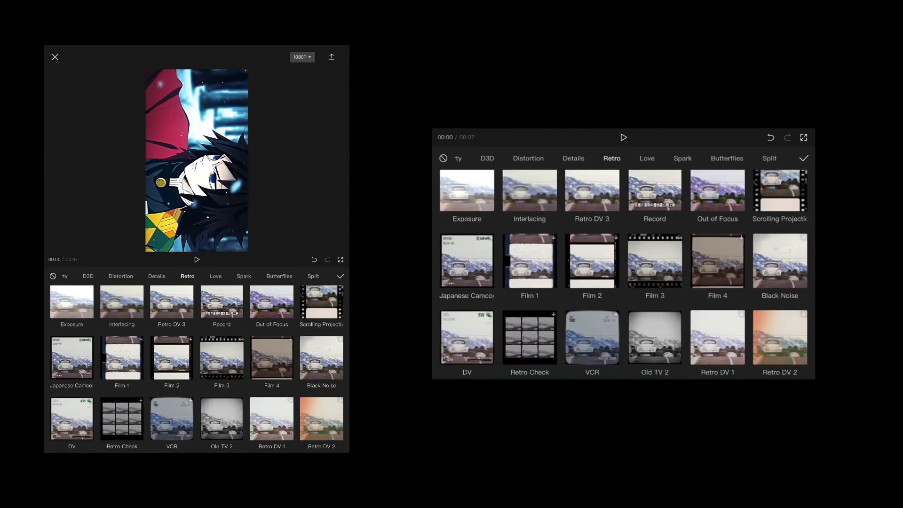
scroll("down", 3)
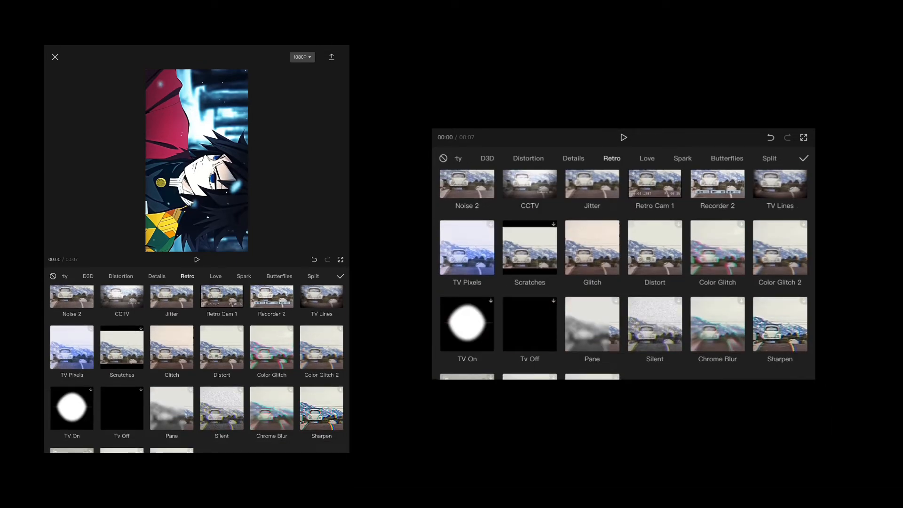
scroll("down", 3)
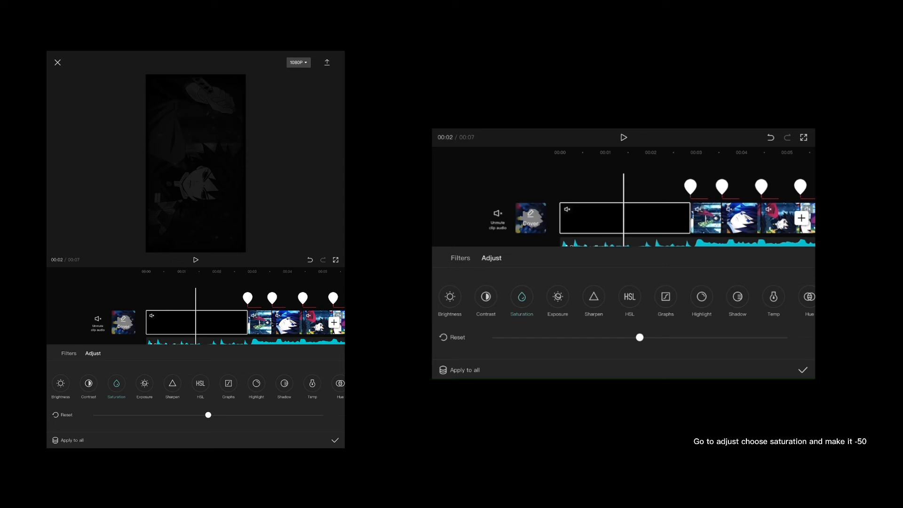
Lower the clip's saturation to about -45 so it looks nearly colourless
left_click_drag(640, 337, 506, 337)
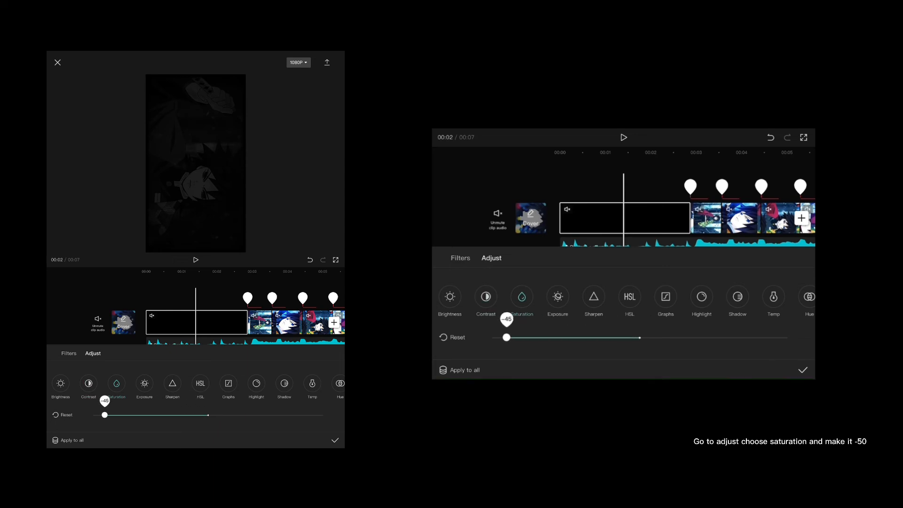